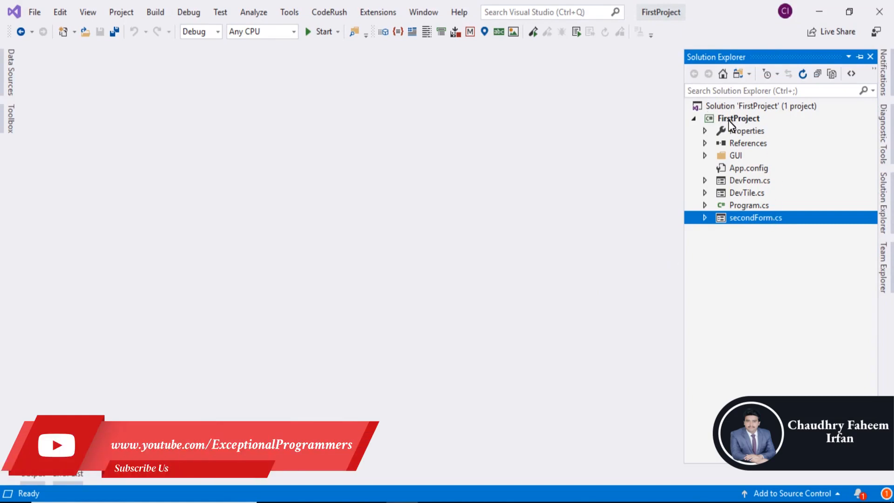
- Open FirstProject's context menu to reach Add DevExpress Item
right_click(736, 117)
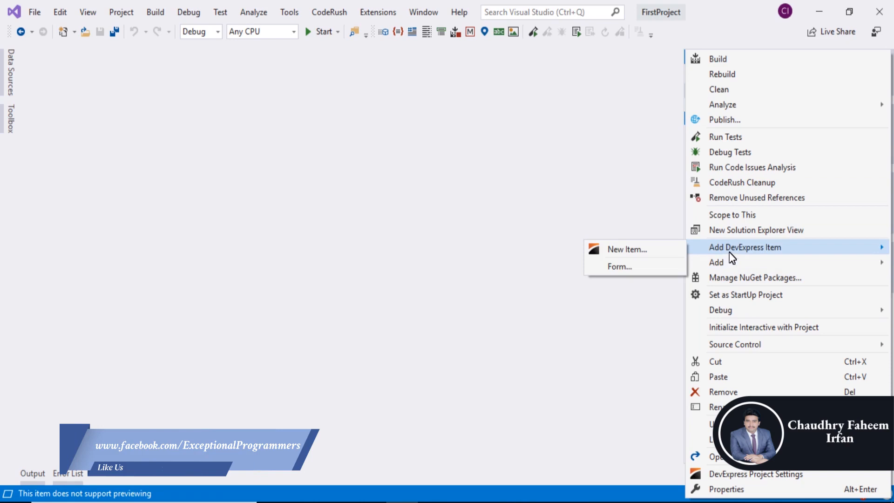
mouse_move(619, 267)
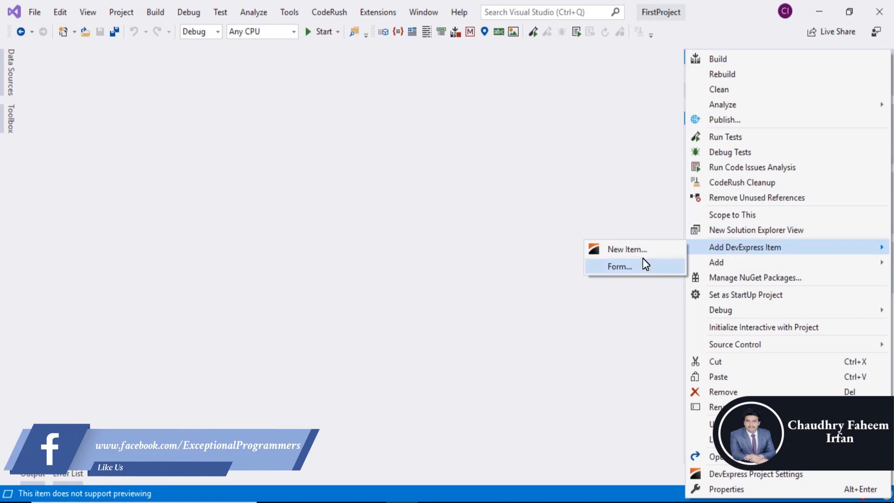
- Add a DevExpress Toolbar Form template item named ToolbarForm.cs to FirstProject
click(626, 249)
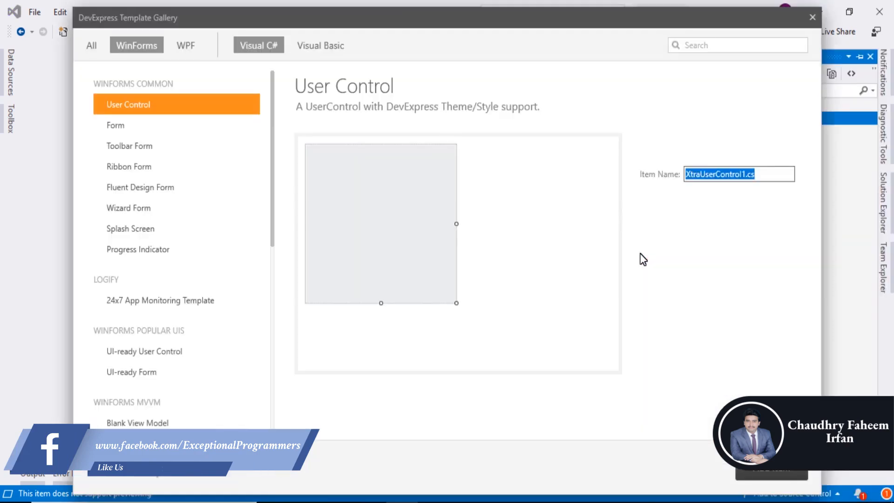
mouse_move(96, 257)
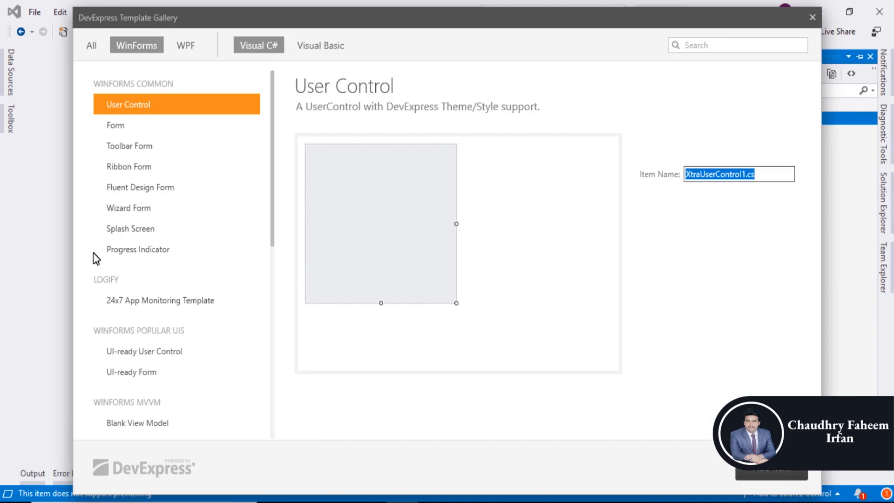
mouse_move(147, 146)
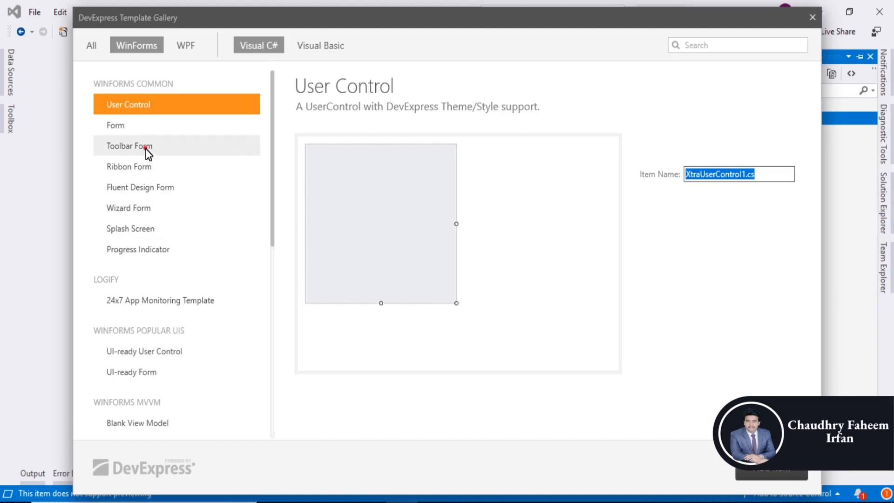
click(128, 145)
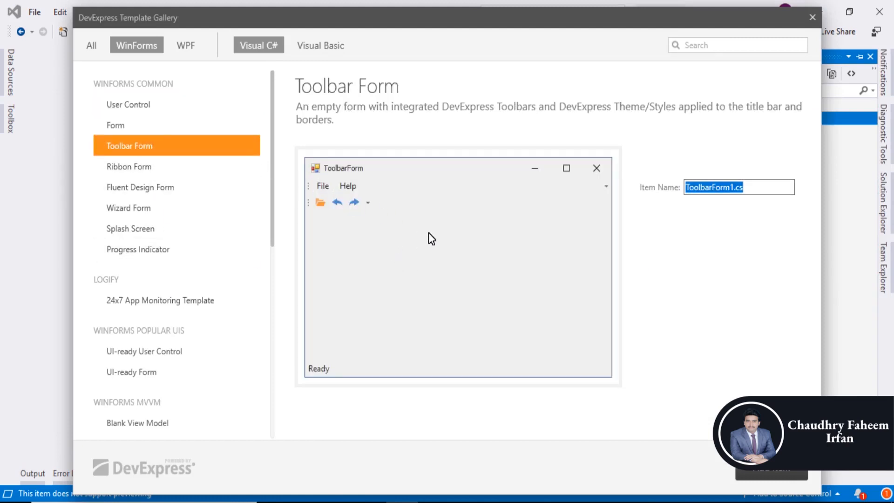
click(735, 187)
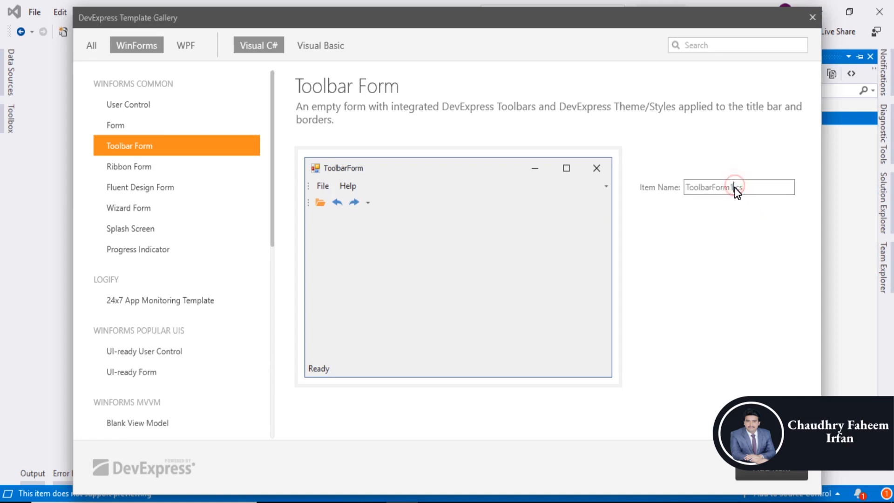
double_click(708, 187)
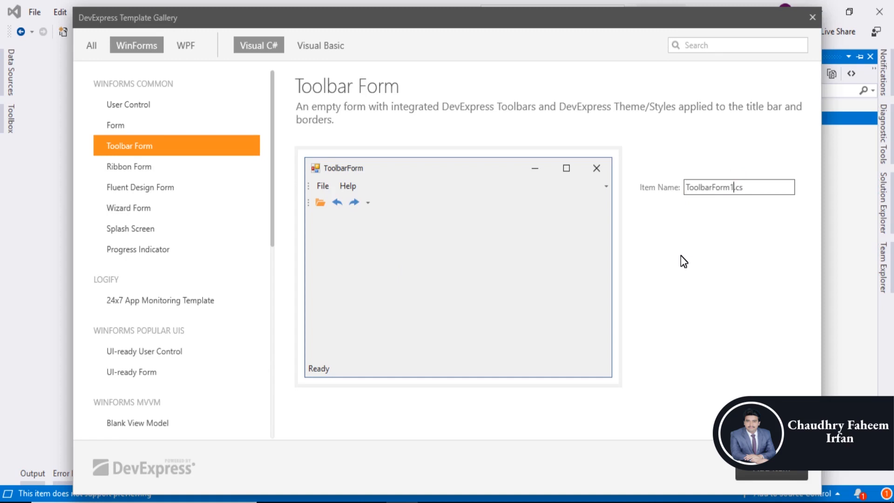
key(Backspace)
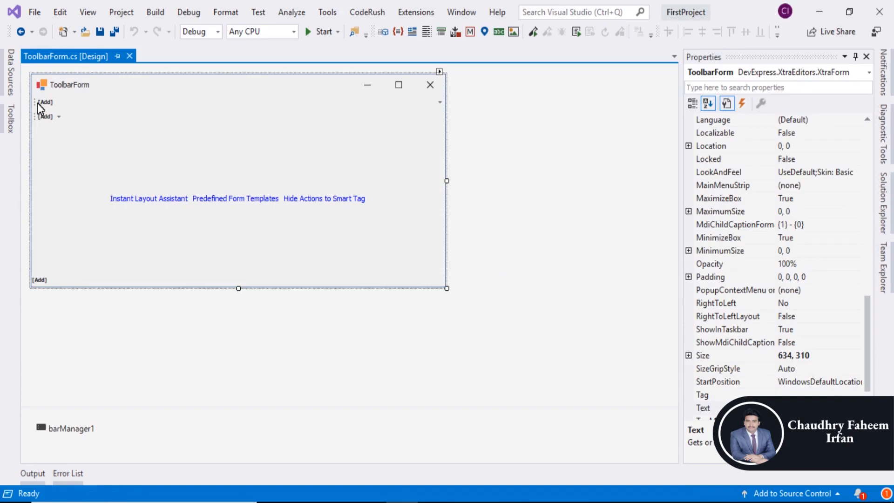
- Add a Menu (BarSubItem) to the ToolbarForm's menu bar to serve as File
click(45, 101)
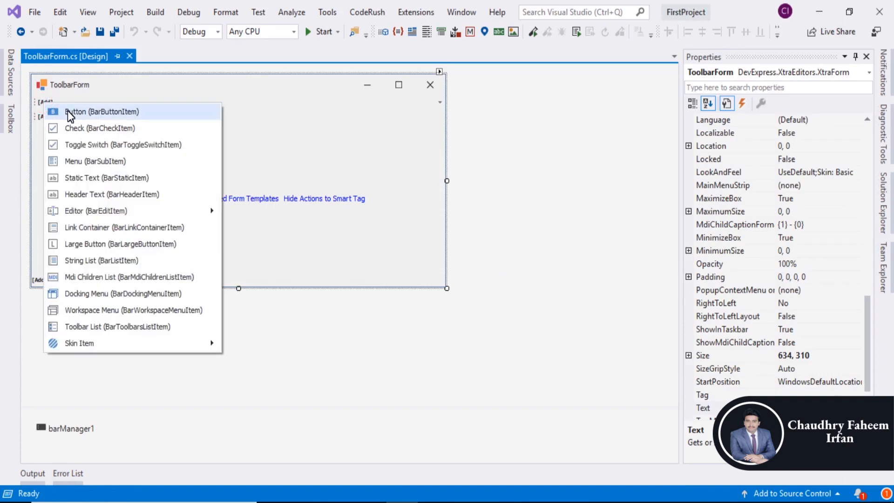
mouse_move(109, 128)
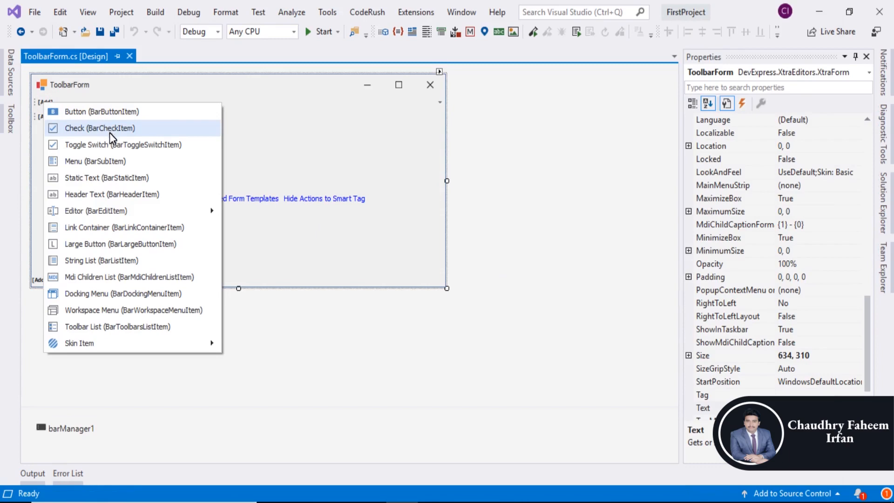
mouse_move(94, 161)
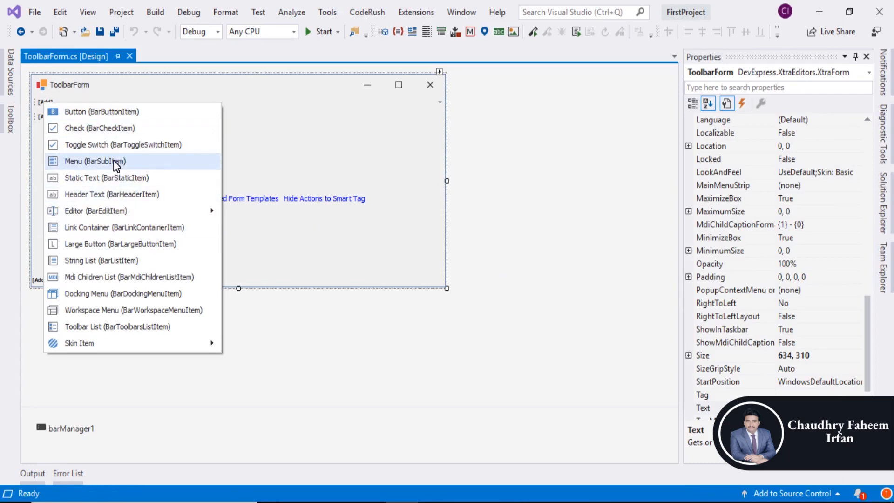
click(95, 161)
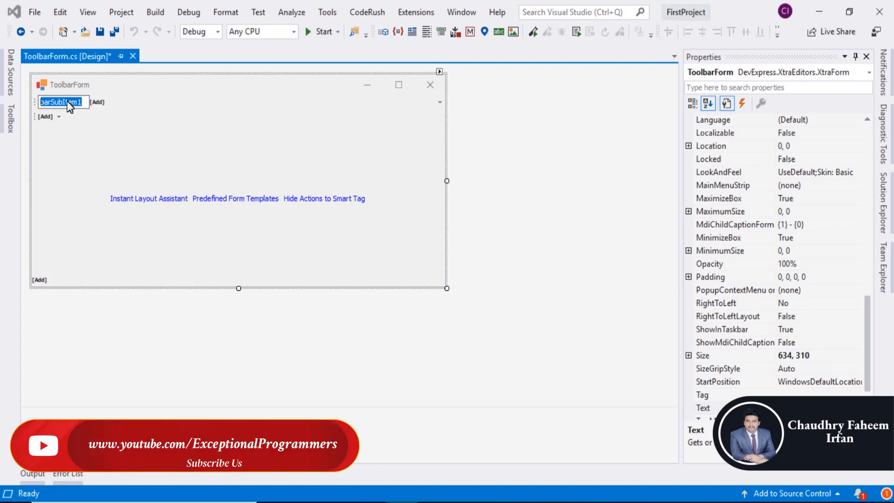
mouse_move(100, 147)
text(File)
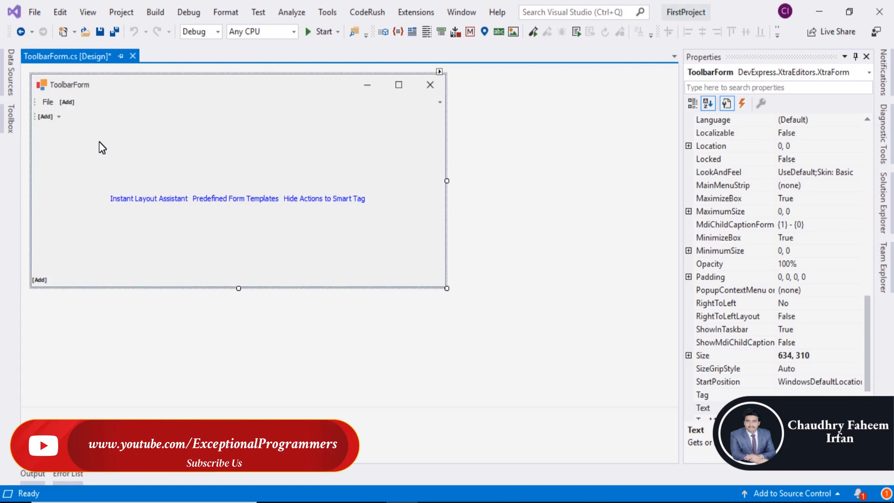
- Set the File menu's Paint Style to Caption through its smart tag
click(47, 101)
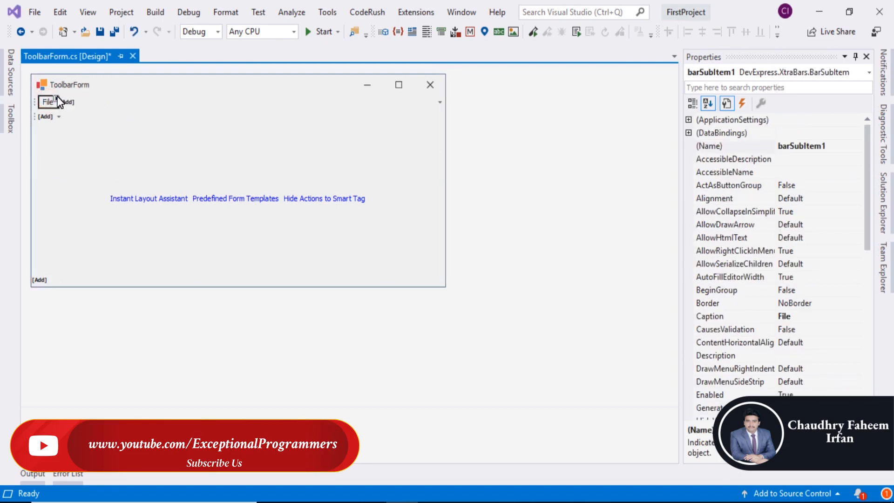
click(58, 102)
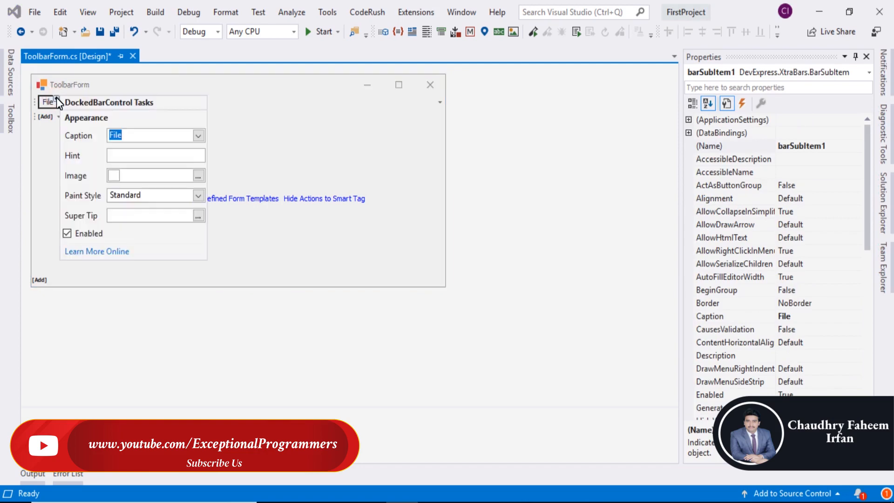
mouse_move(193, 195)
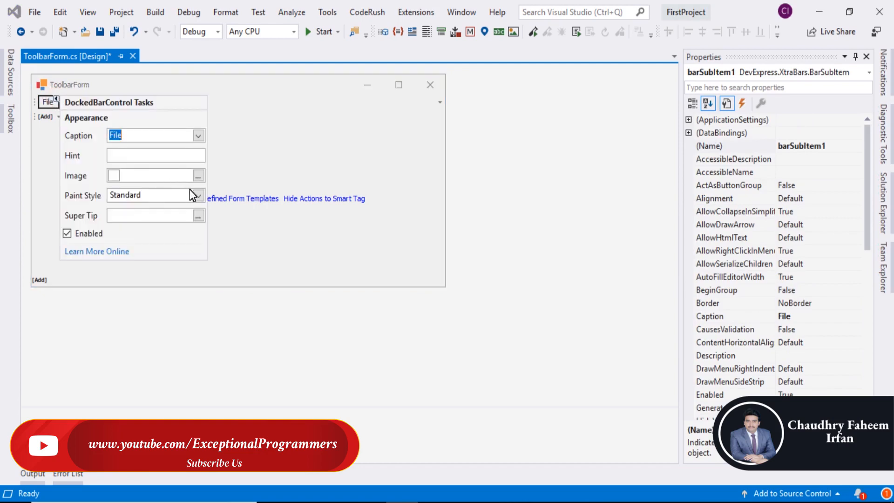
mouse_move(261, 158)
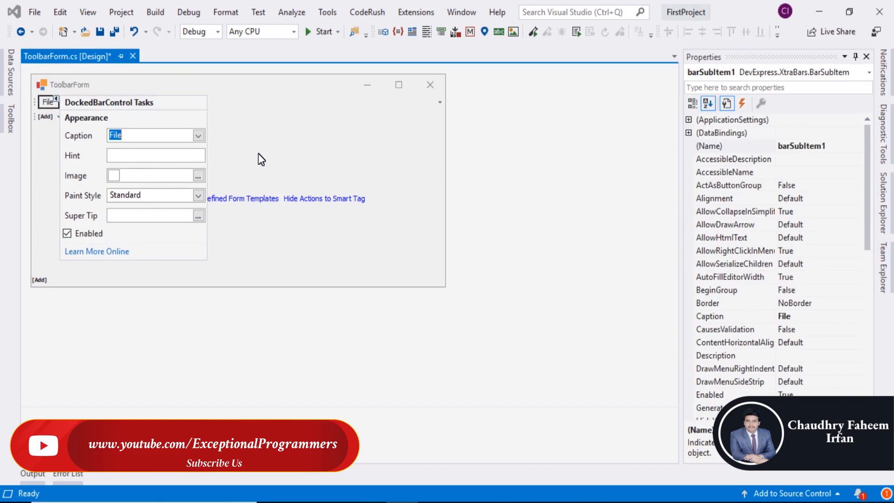
mouse_move(204, 168)
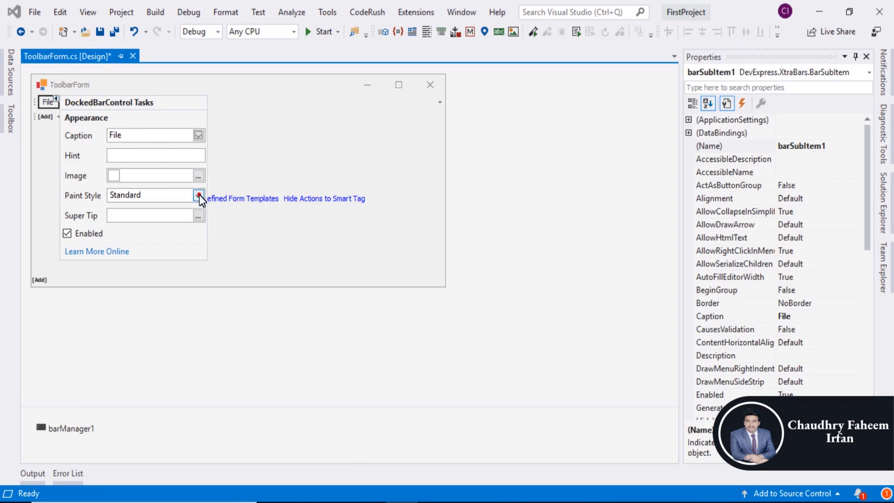
click(198, 195)
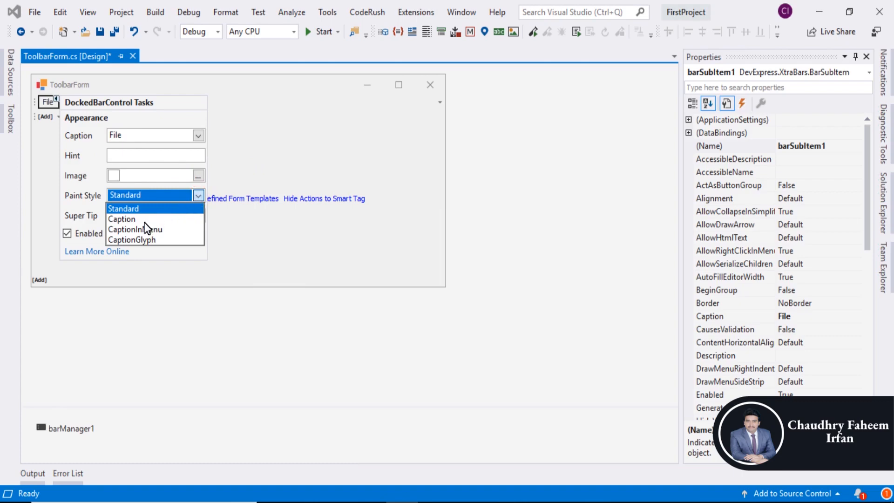
click(121, 219)
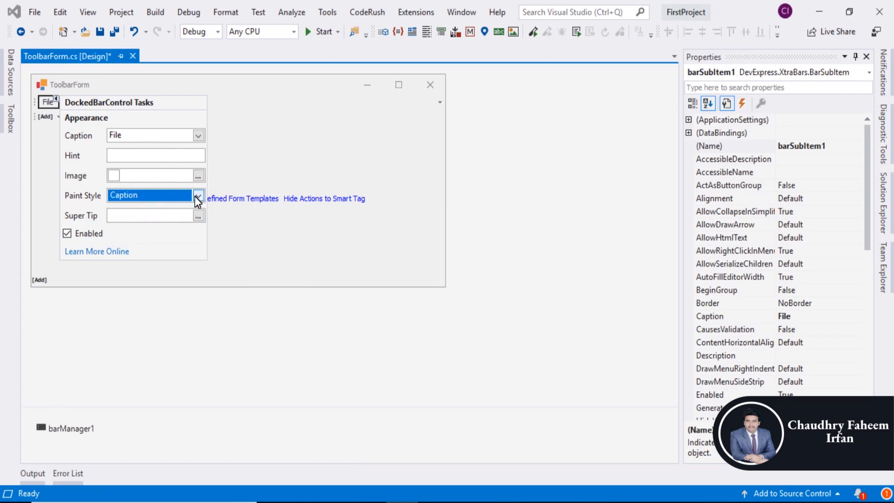
click(198, 195)
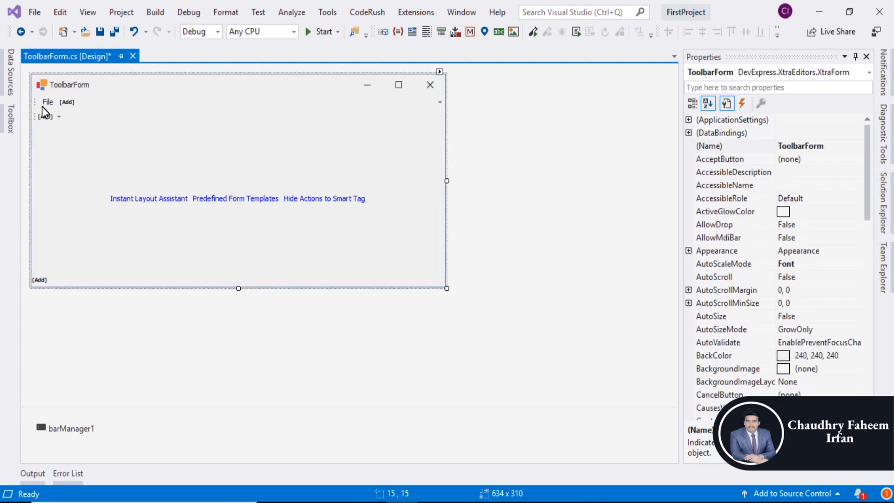
- Add an Edit button item to the menu bar after File
right_click(47, 101)
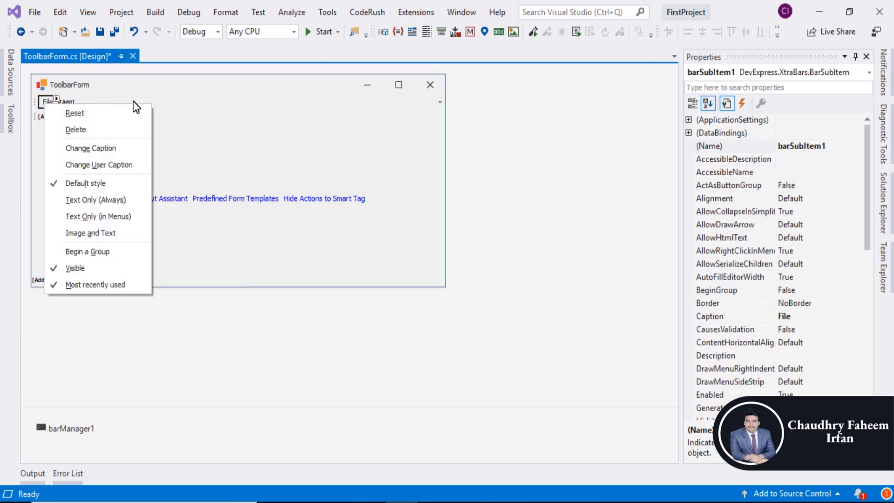
click(67, 102)
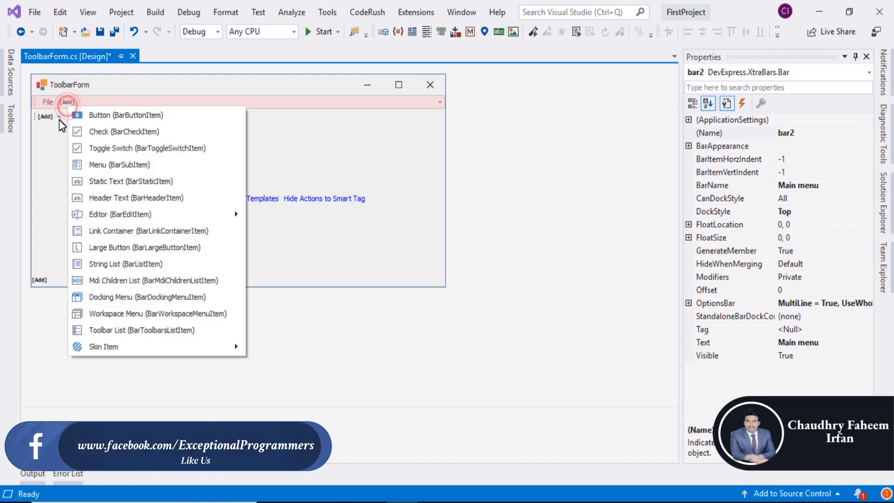
click(125, 114)
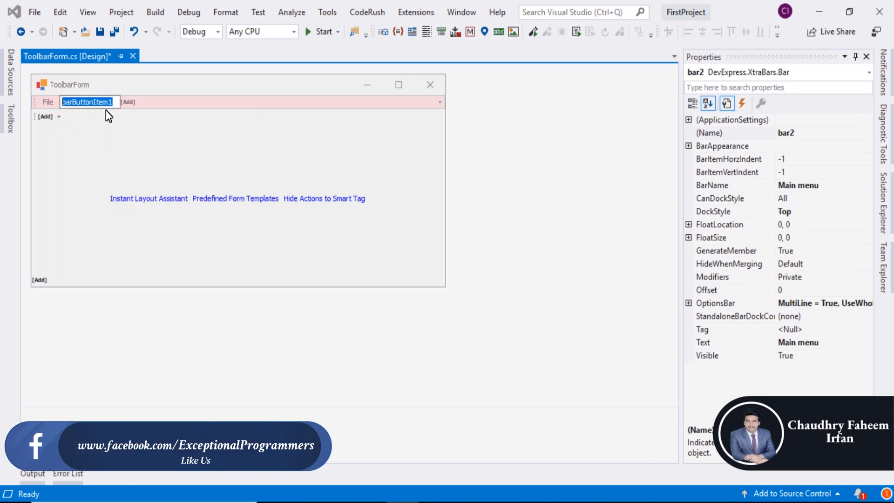
text(Edit)
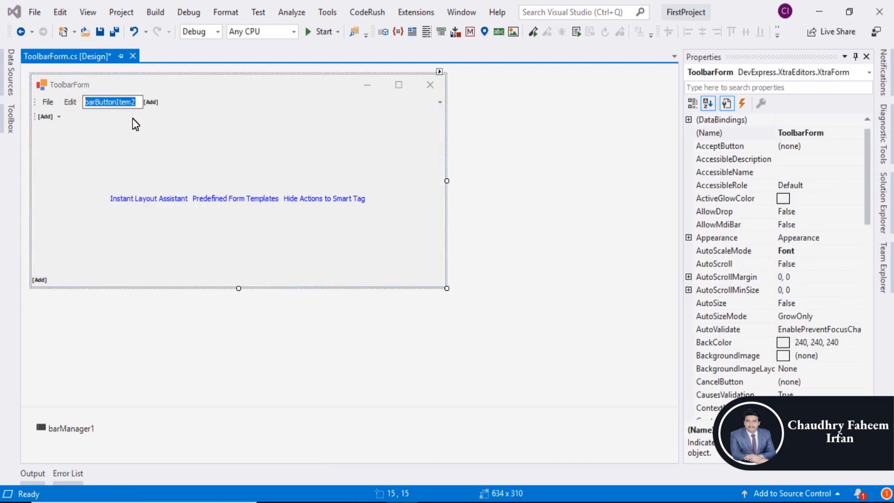
- Add View, Project and Build button items after Edit
text(View)
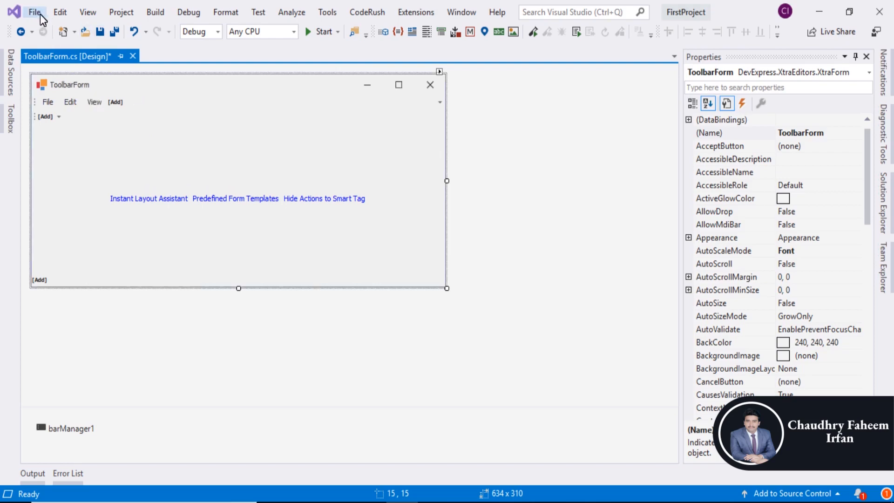
mouse_move(130, 86)
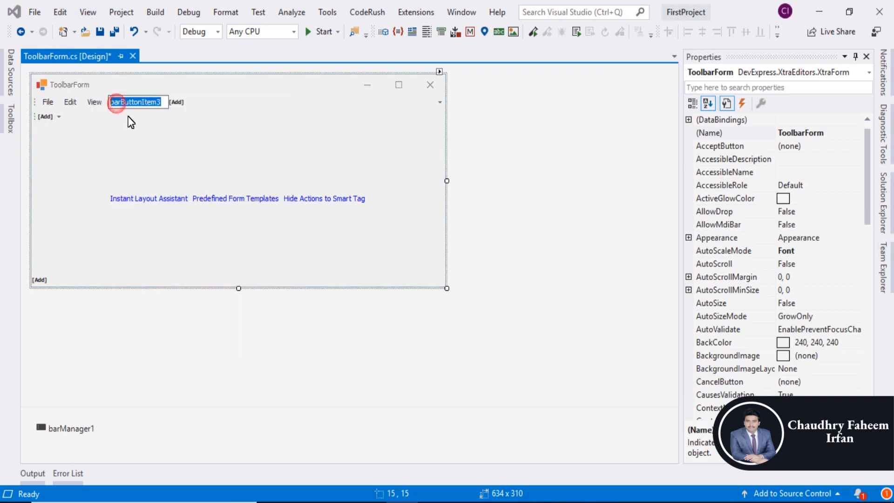
text(Project)
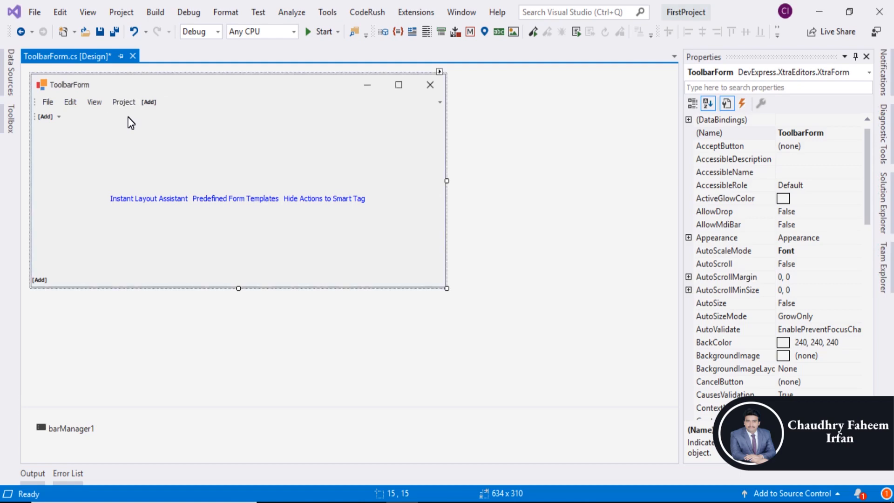
click(149, 102)
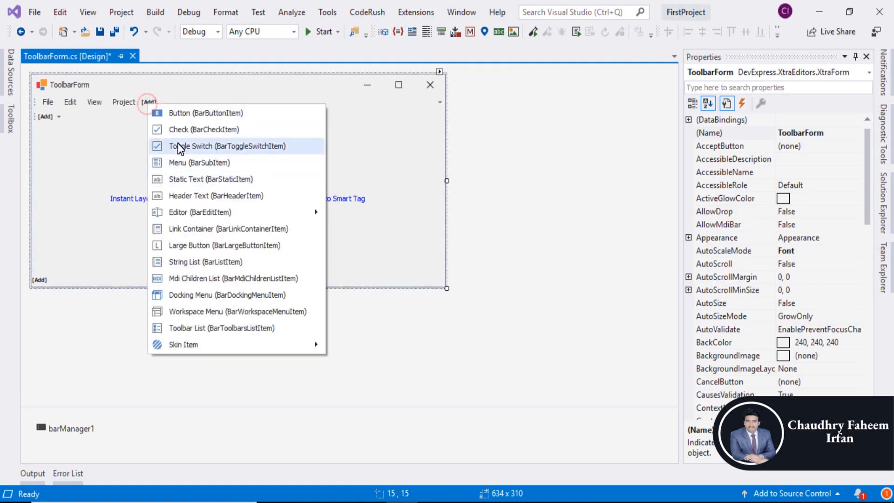
click(206, 113)
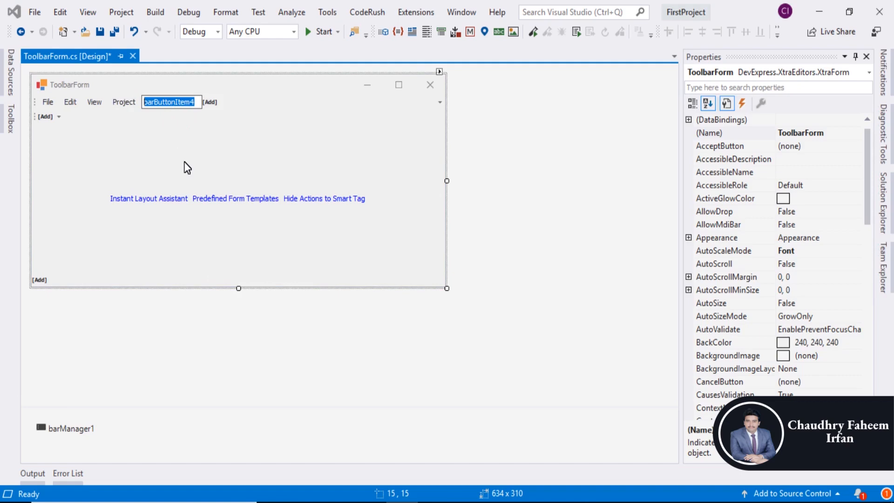
text(Build)
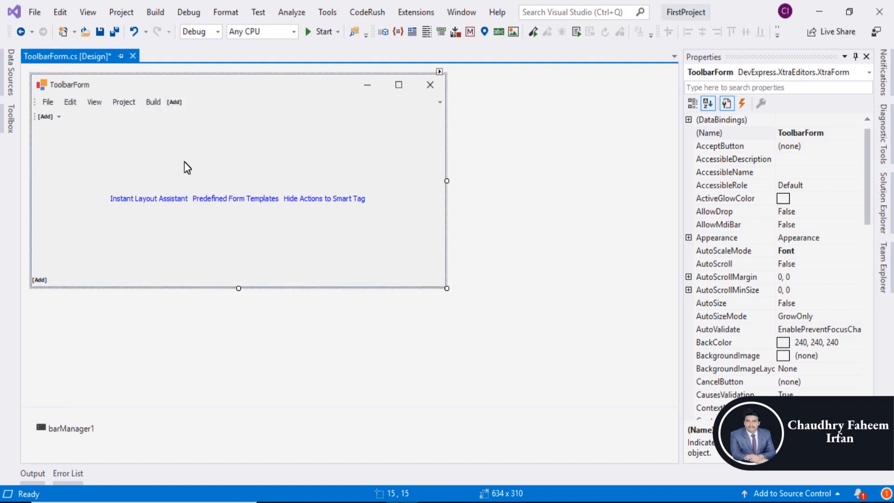
mouse_move(114, 92)
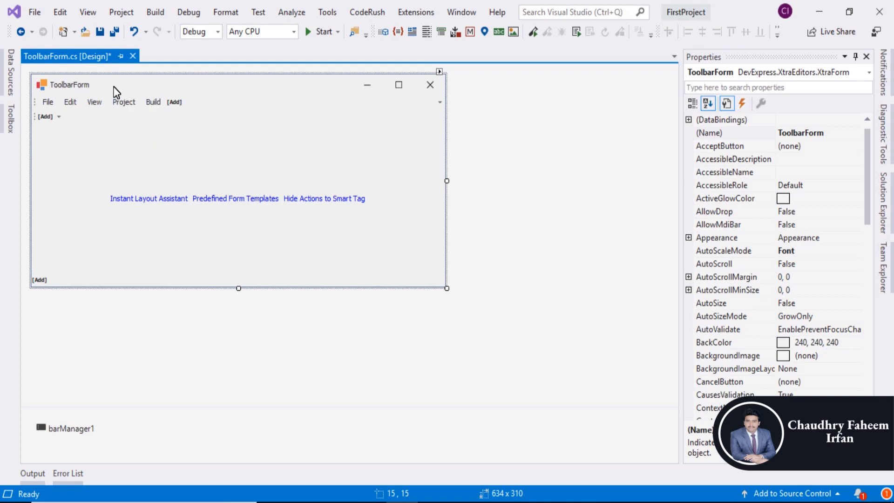
- Scroll the Properties window down to ToolbarForm's Text property
scroll(down, 3)
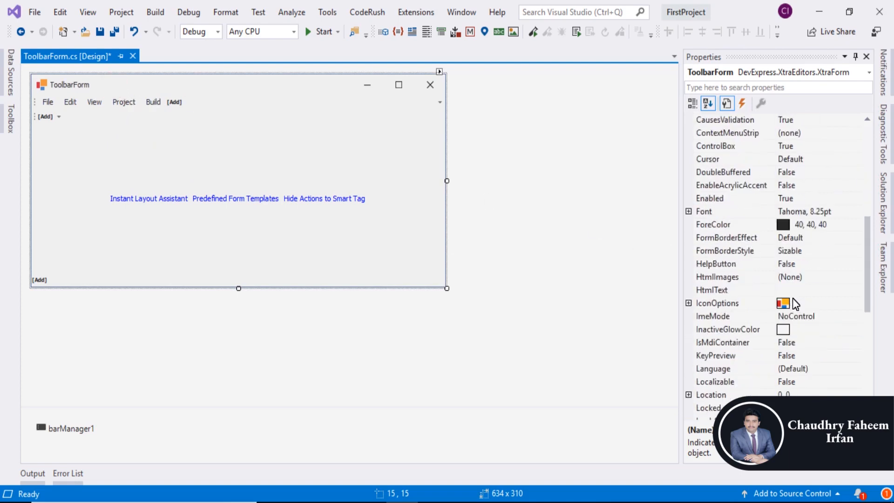
scroll(down, 3)
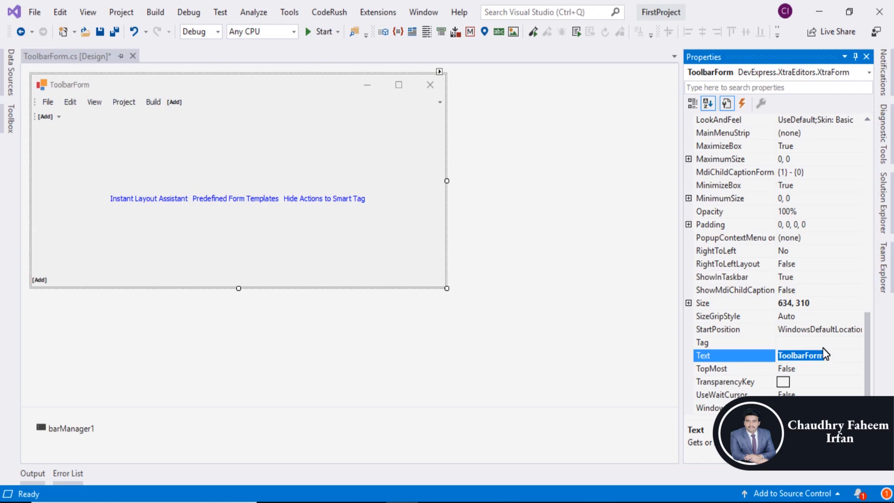
mouse_move(229, 142)
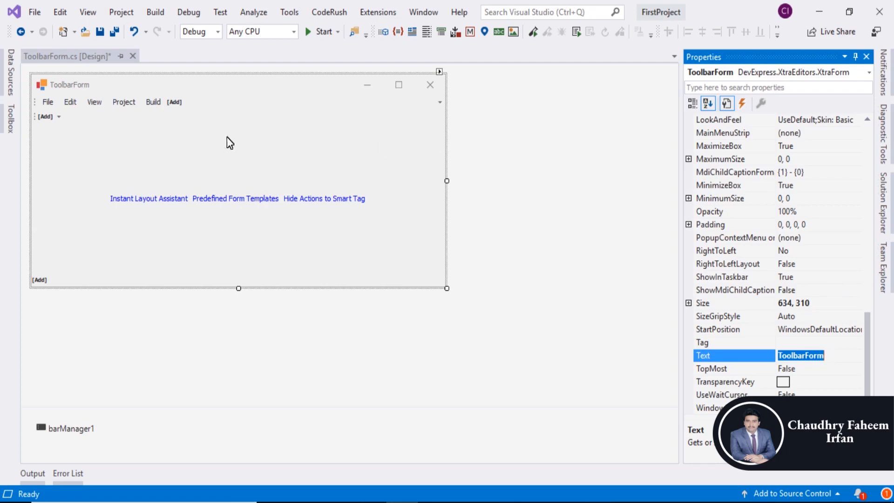
mouse_move(179, 283)
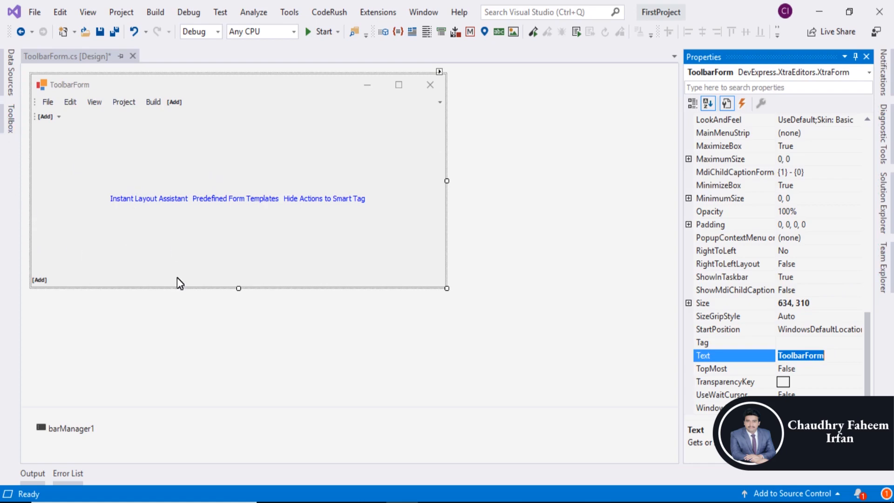
mouse_move(827, 374)
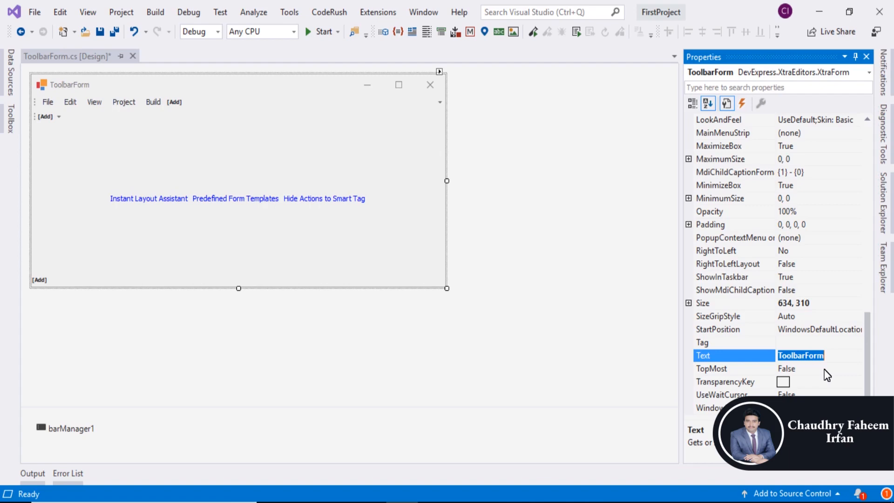
- Change the form's Text property from 'ToolbarForm' to 'Toolbar Form'
click(800, 355)
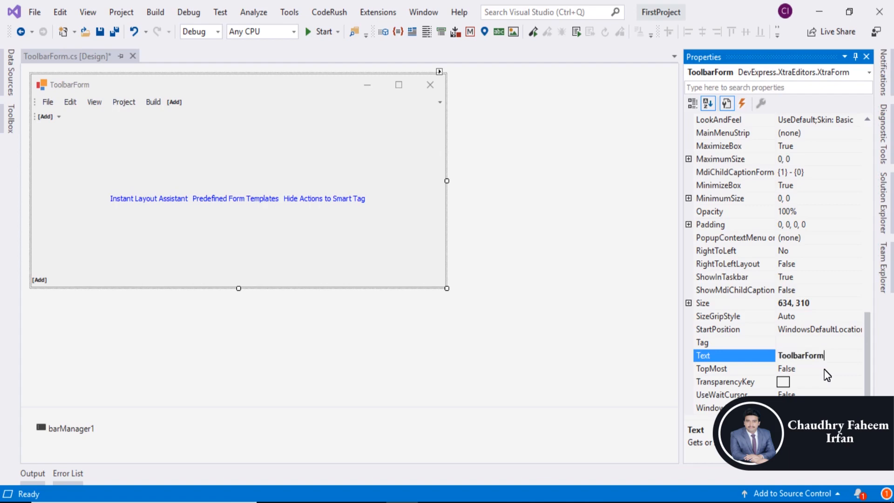
key(Backspace)
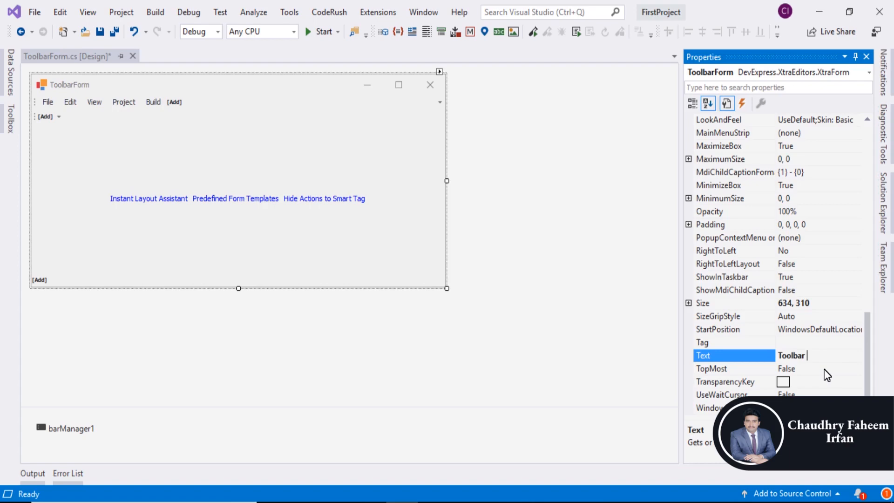
text(Form)
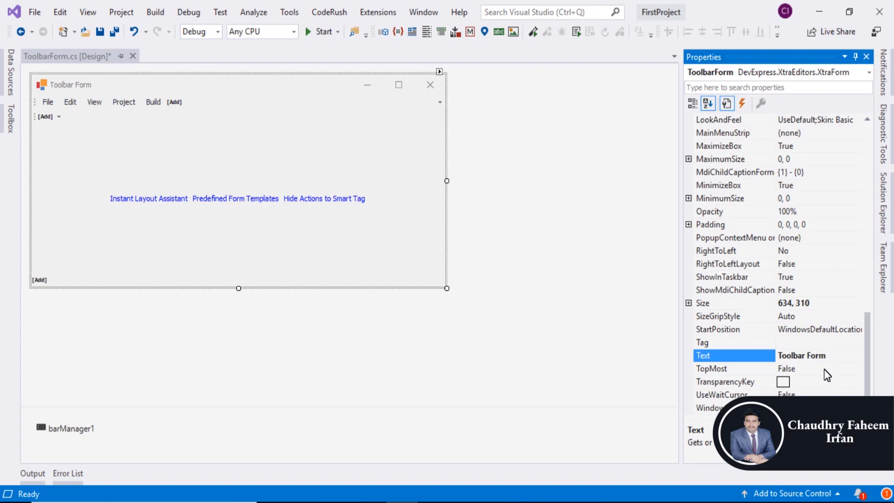
mouse_move(452, 297)
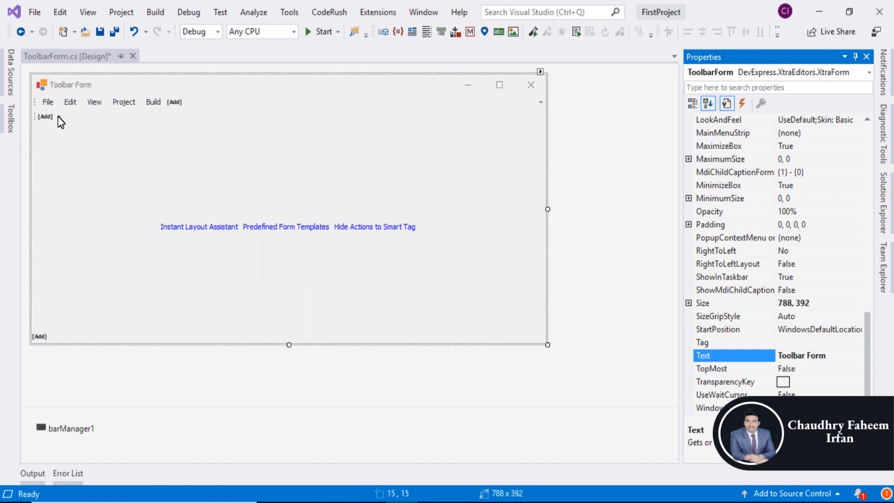
- Add an ABC button item to the form's second toolbar
click(44, 116)
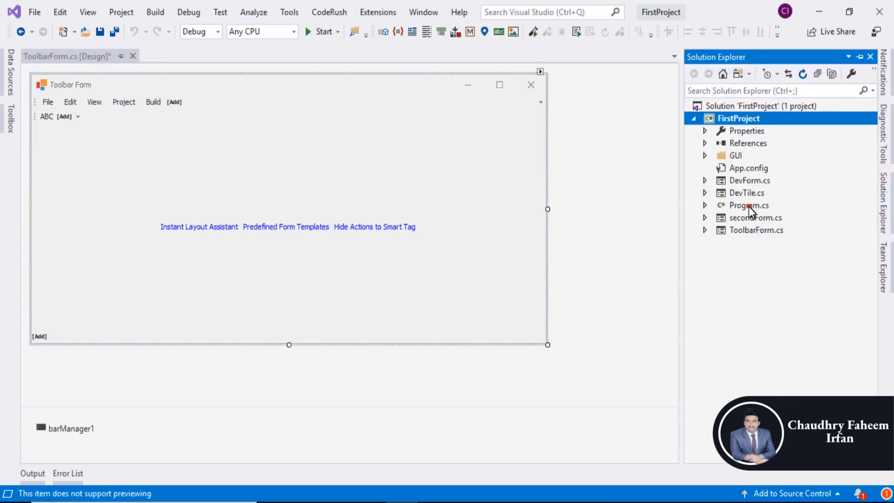
- Make Program.cs run new ToolbarForm() instead of DevTile, then start the build
double_click(748, 205)
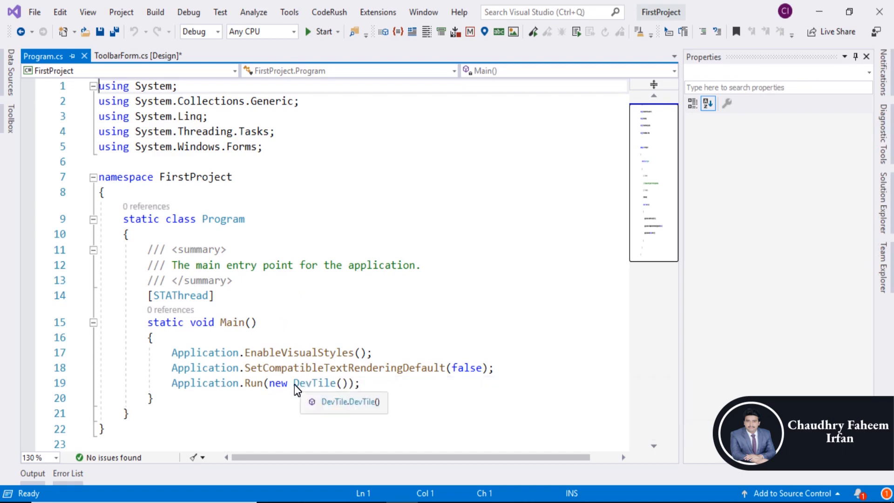
double_click(314, 383)
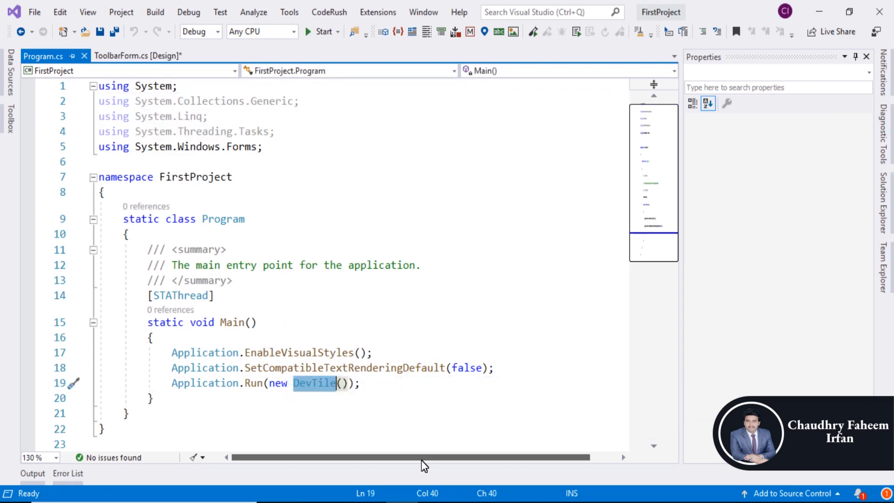
text(F)
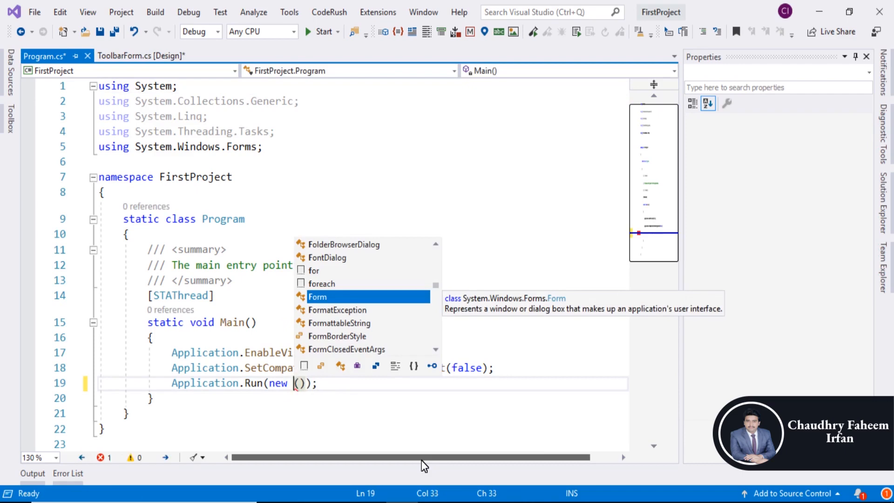
text(Tool)
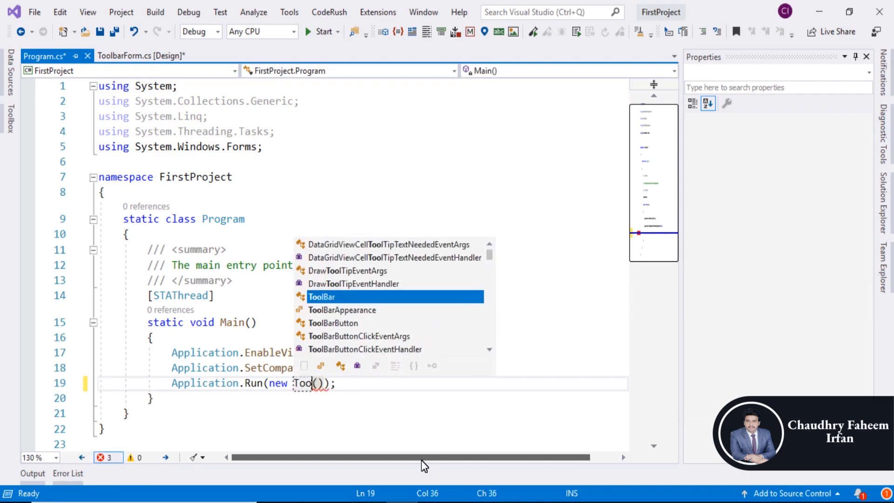
text(barForm)
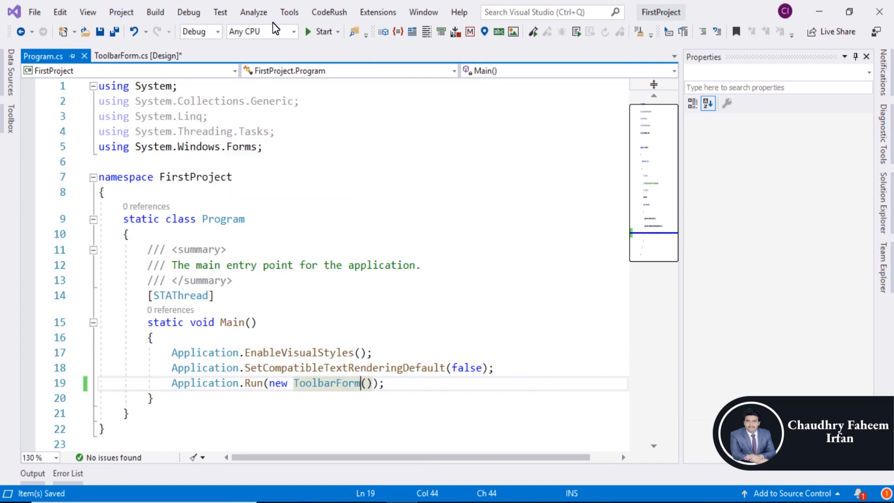
click(136, 56)
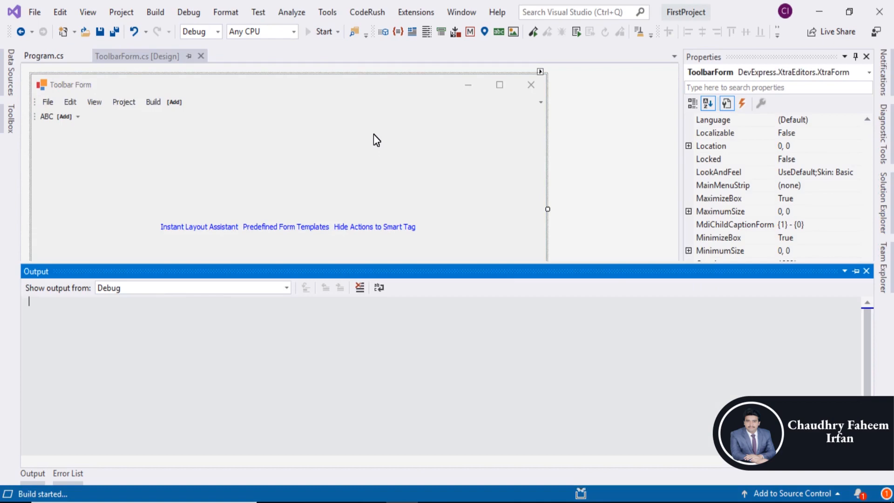
- Wait for 'Build succeeded' and launch the Toolbar Form application
click(155, 12)
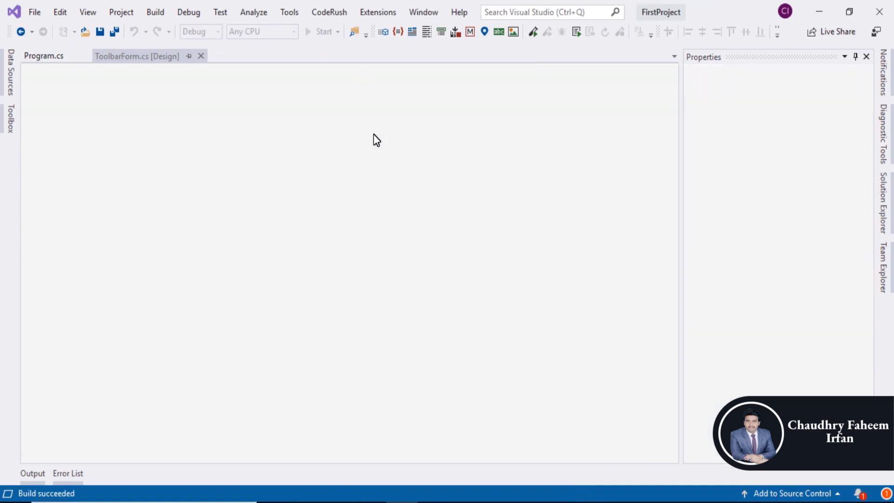
click(319, 31)
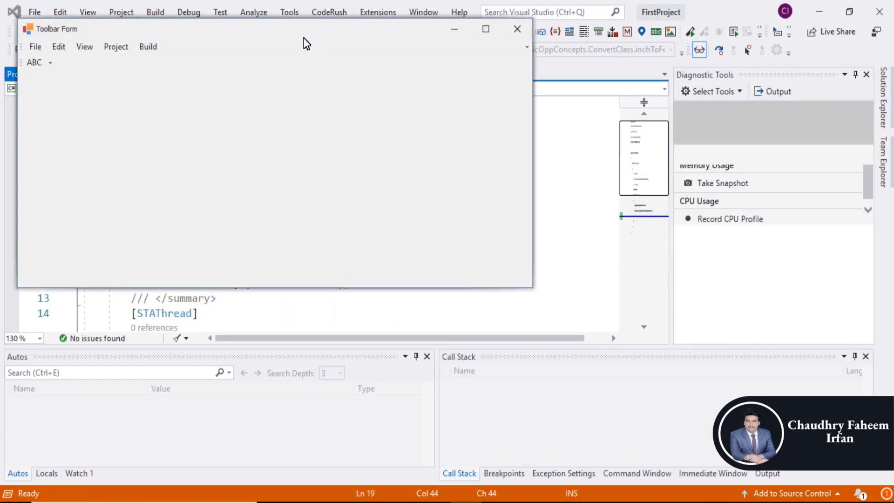
- Hide the ABC button through the toolbar's Add or Remove Buttons > Tools list
click(307, 31)
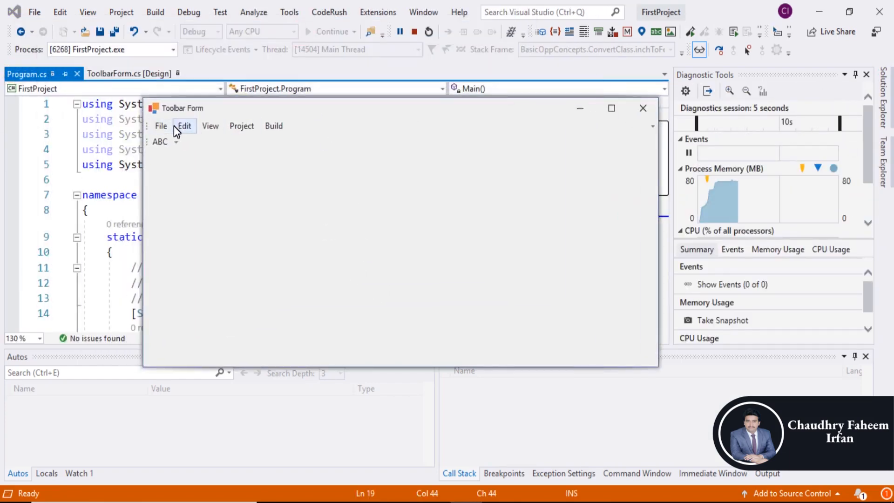
mouse_move(60, 11)
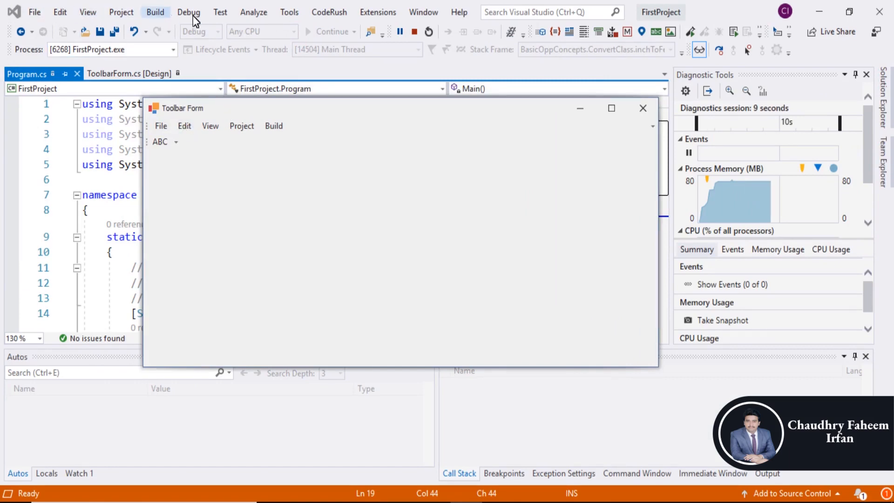
click(175, 142)
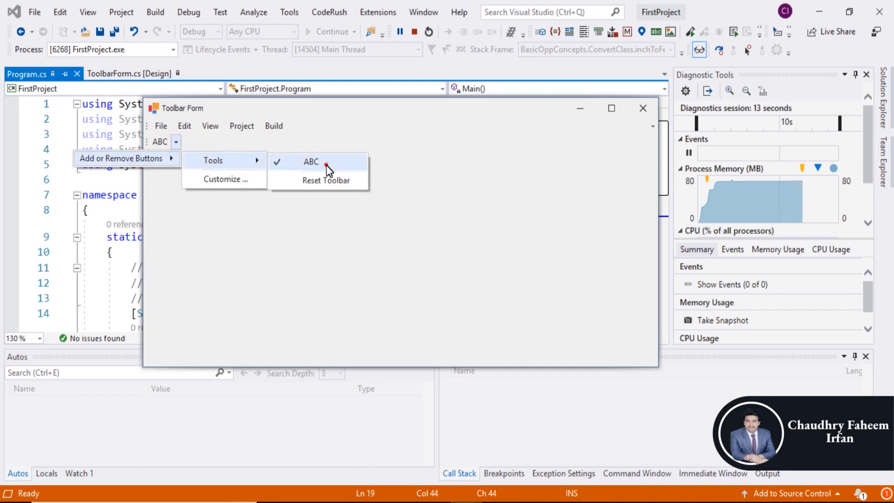
click(310, 162)
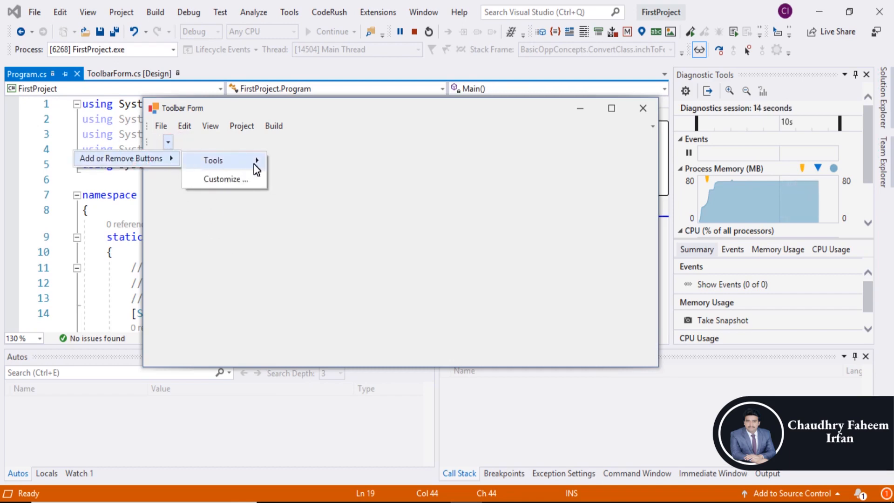
- Reset the Tools toolbar to restore ABC, then bring up the Customization window
click(224, 178)
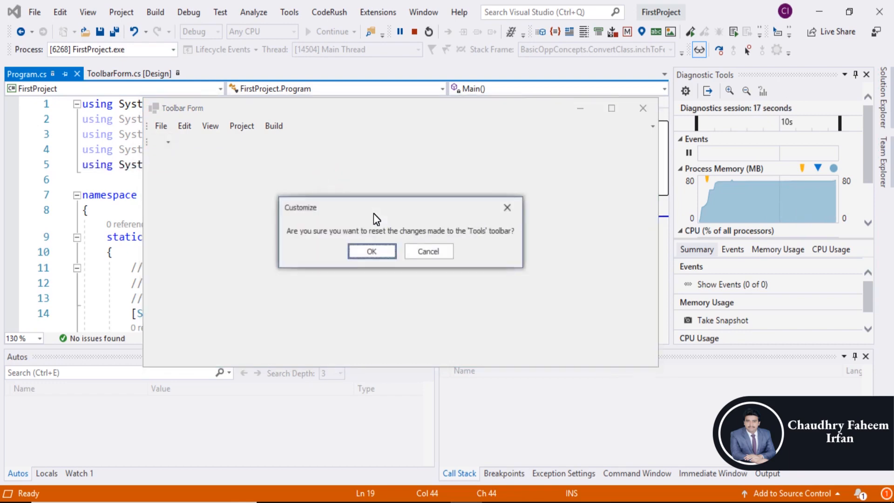
click(371, 251)
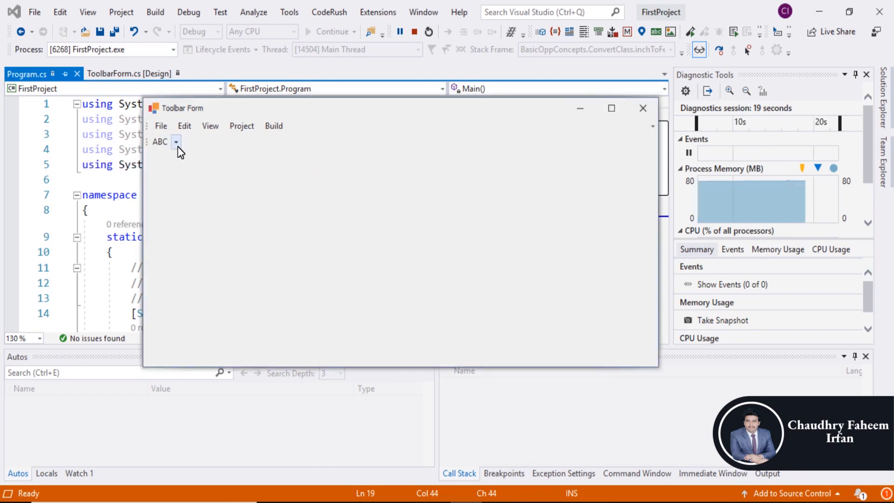
click(175, 142)
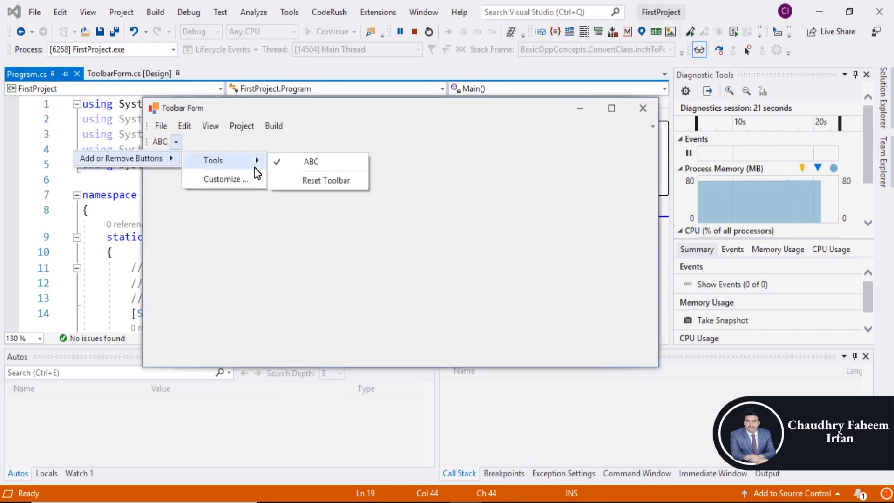
click(358, 232)
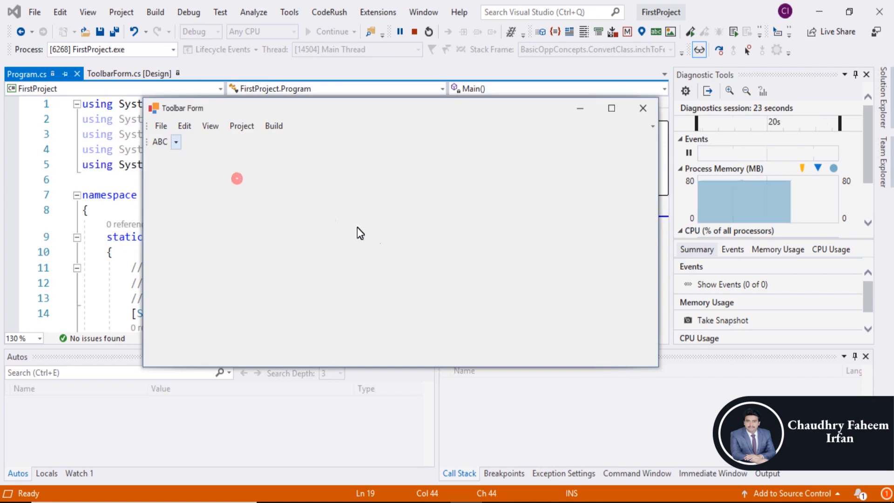
- Browse the Customization dialog's Toolbars, Commands and Options tabs before closing the app
click(176, 142)
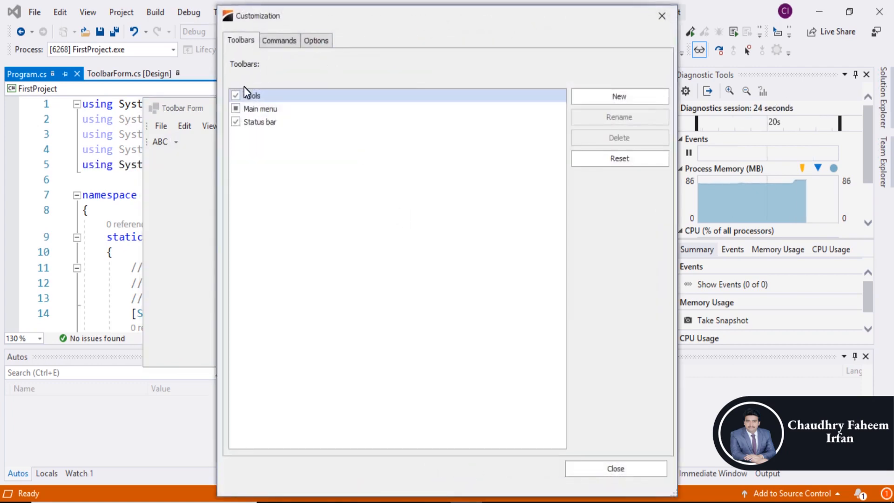
click(279, 41)
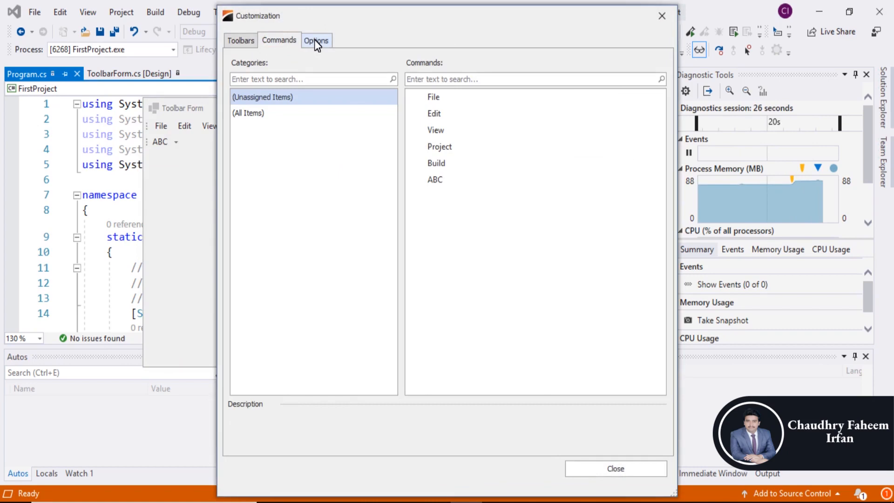
click(315, 40)
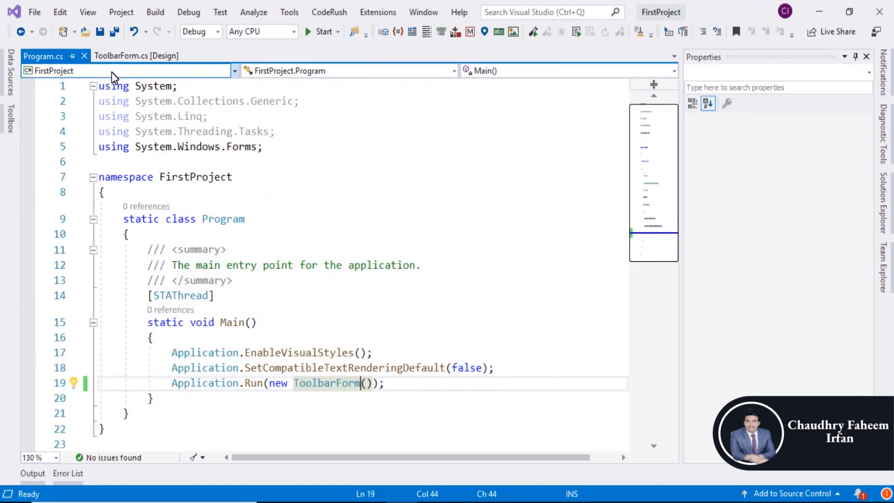
- In the ToolbarForm designer, add a 'Format' BarSubItem menu after Build and select it
click(174, 102)
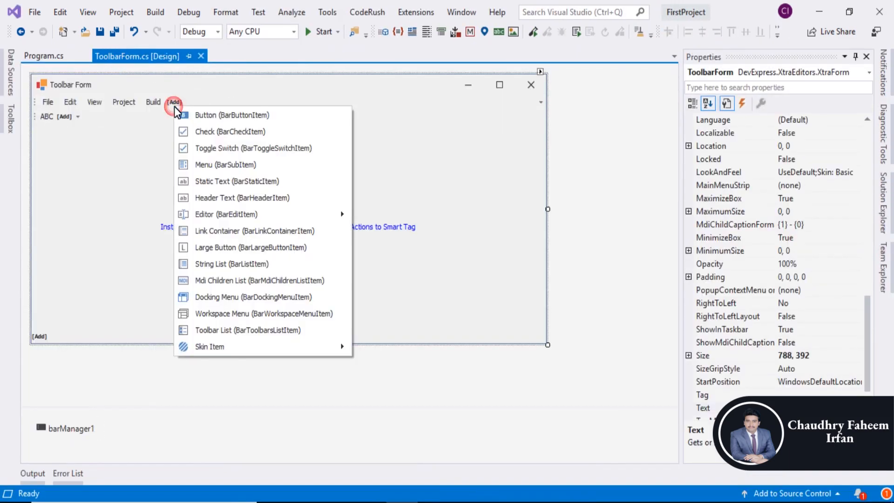
click(224, 164)
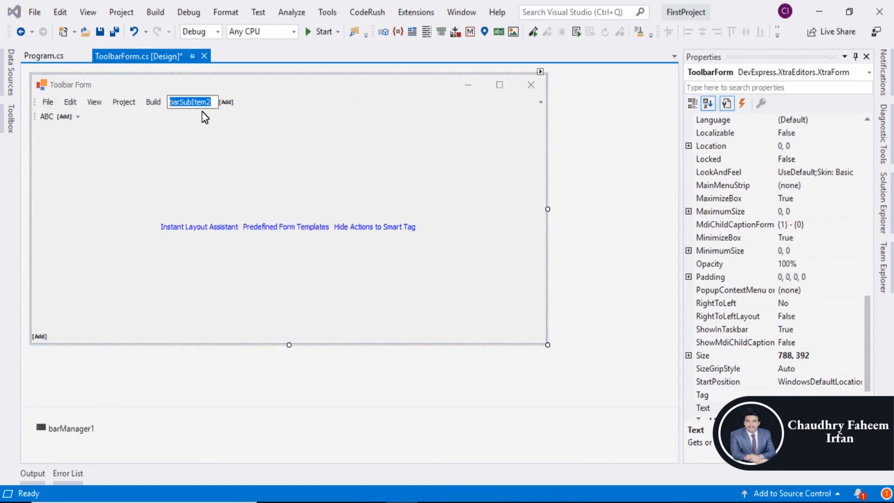
text(Fo)
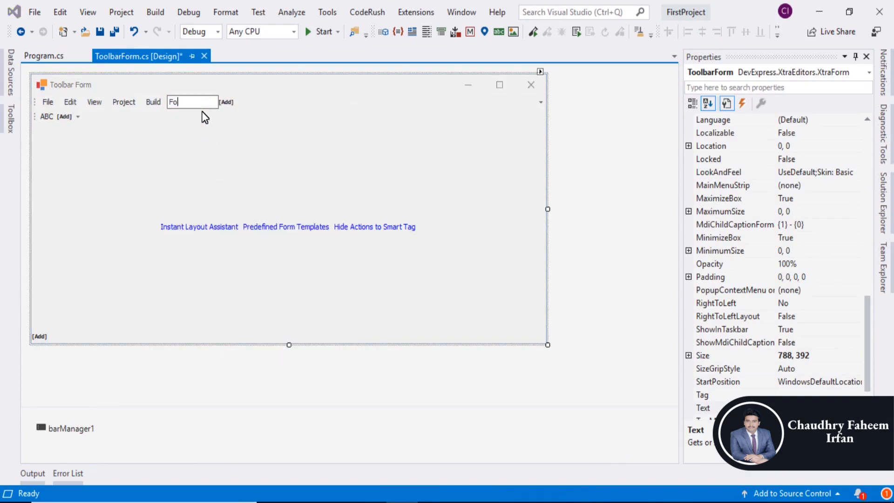
text(rmat)
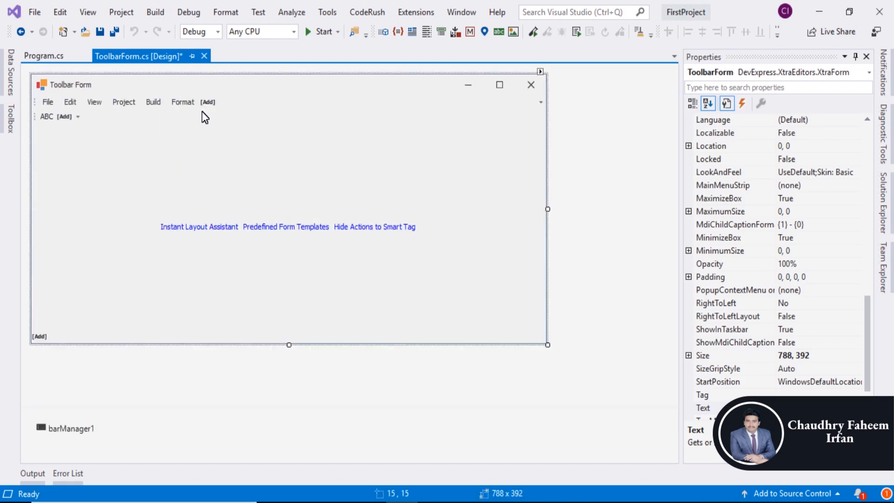
click(182, 102)
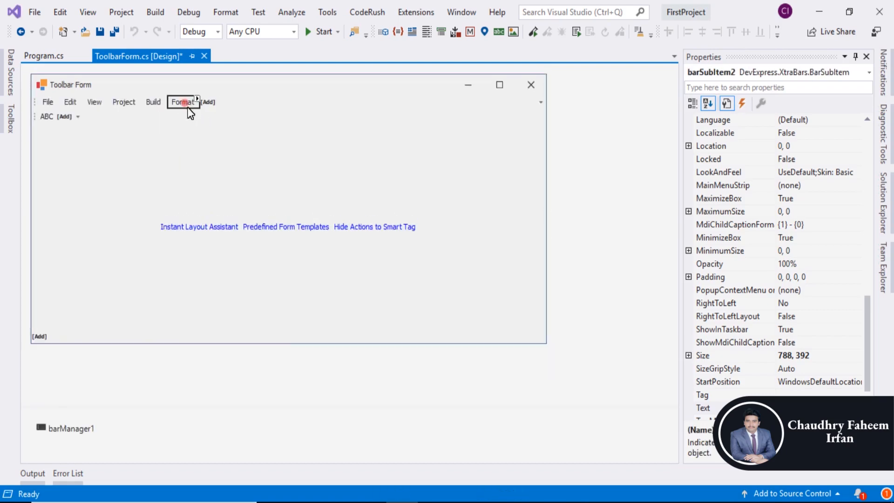